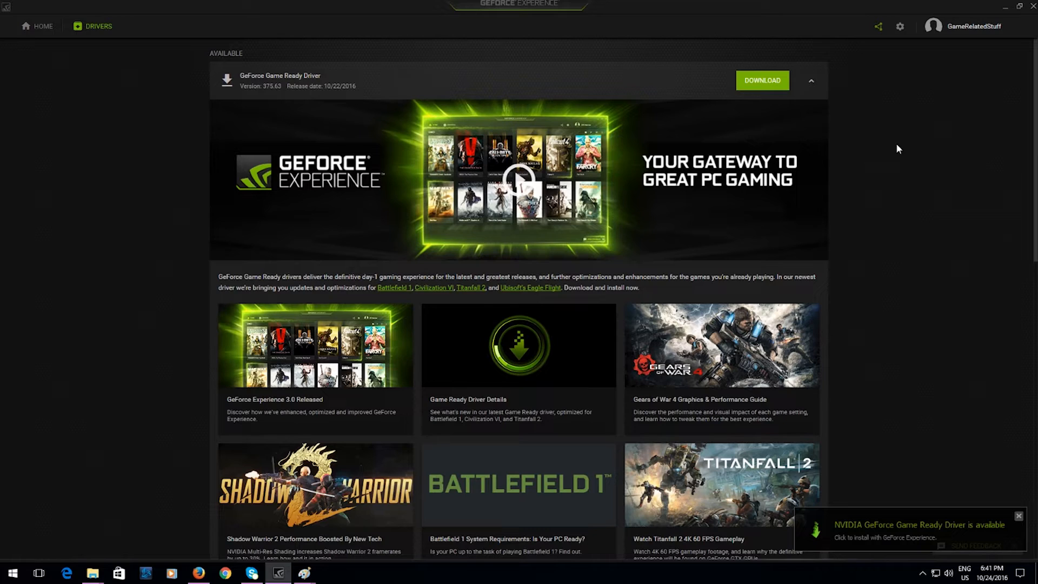
pyautogui.moveTo(905, 176)
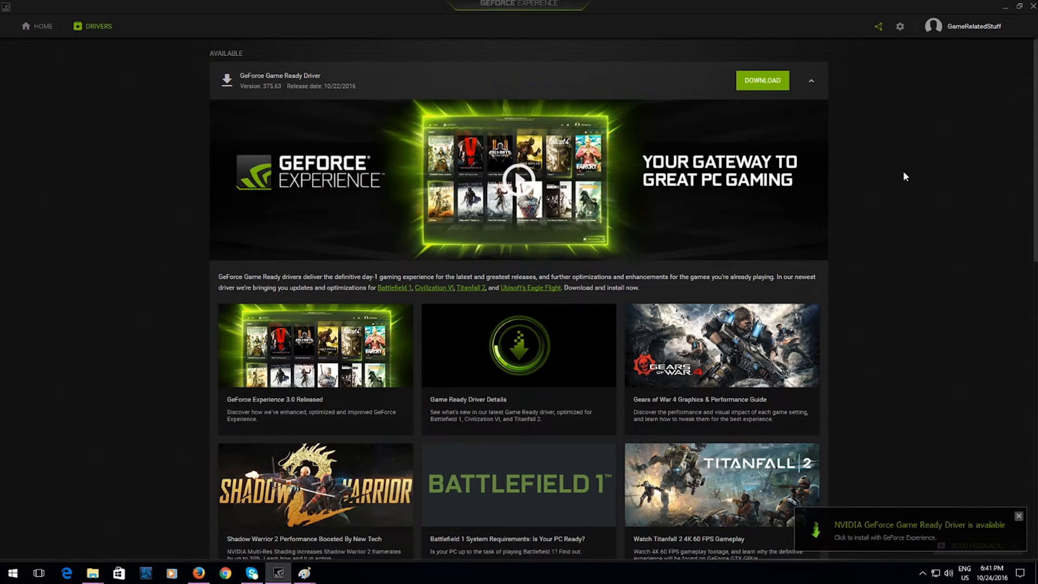
pyautogui.moveTo(878, 153)
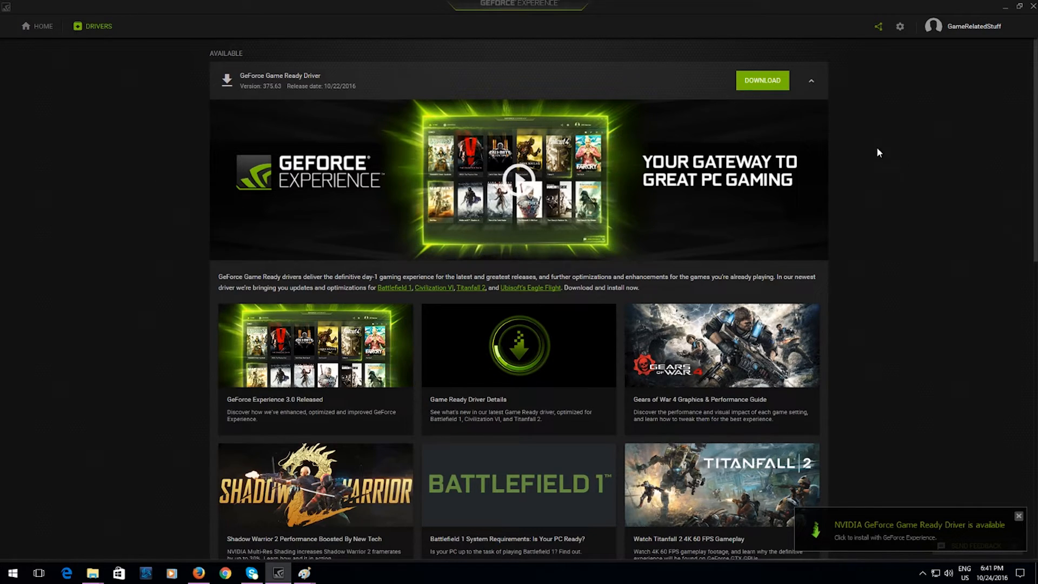
pyautogui.moveTo(892, 123)
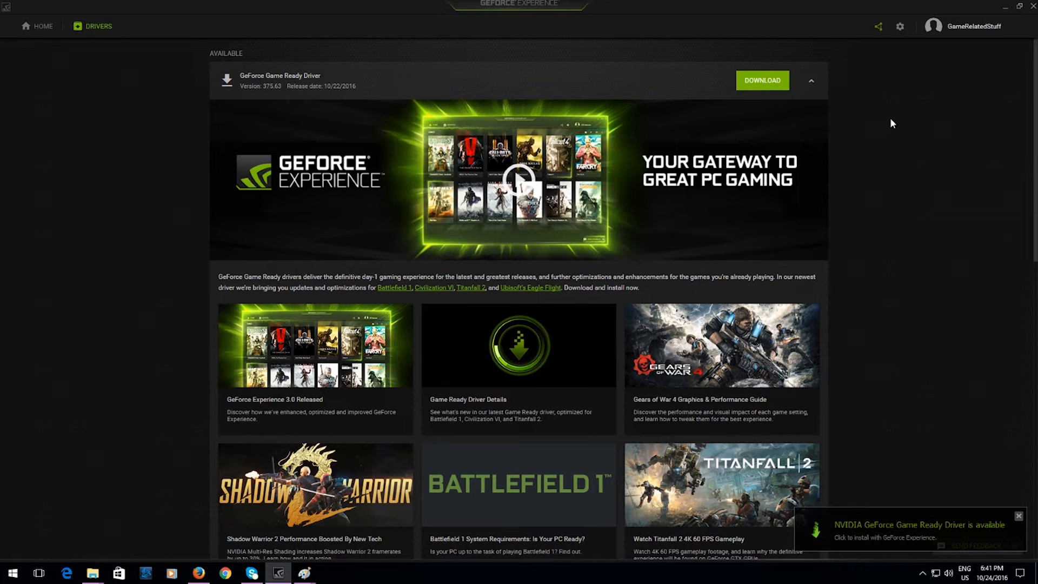
# Switch to the Home tab to show the library of ten detected games
pyautogui.click(42, 26)
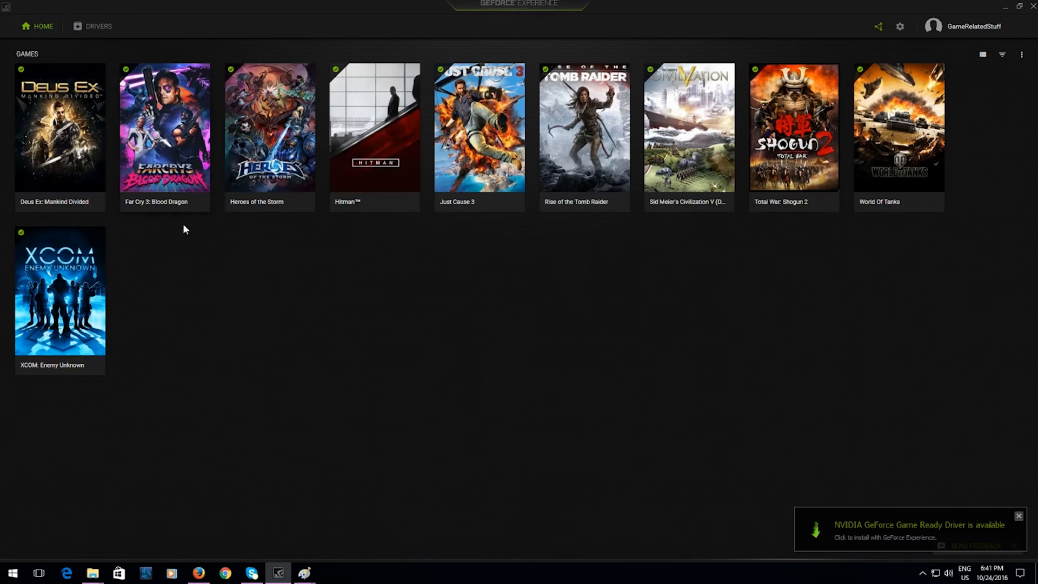
pyautogui.moveTo(996, 160)
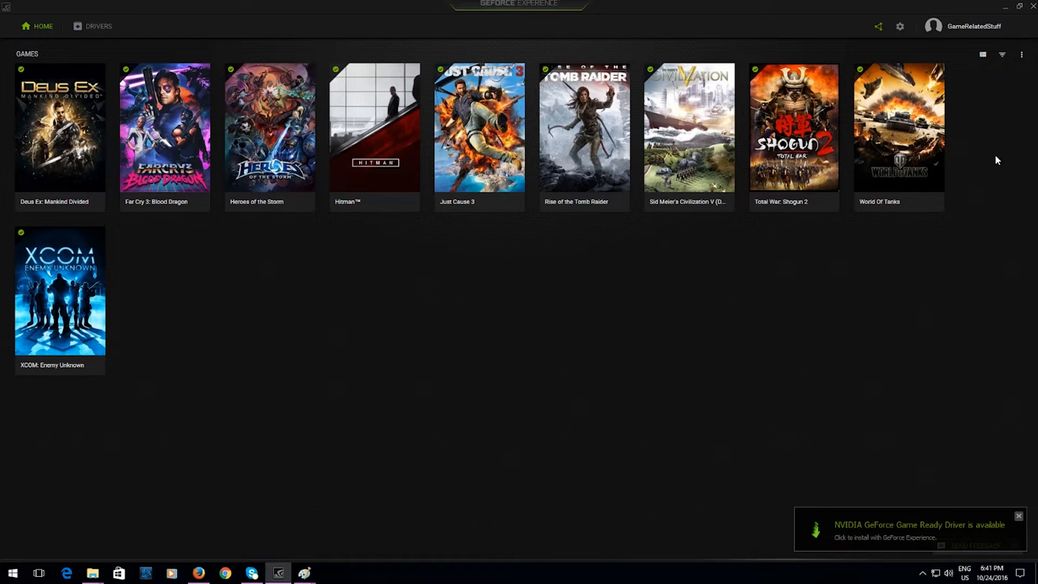
pyautogui.moveTo(990, 151)
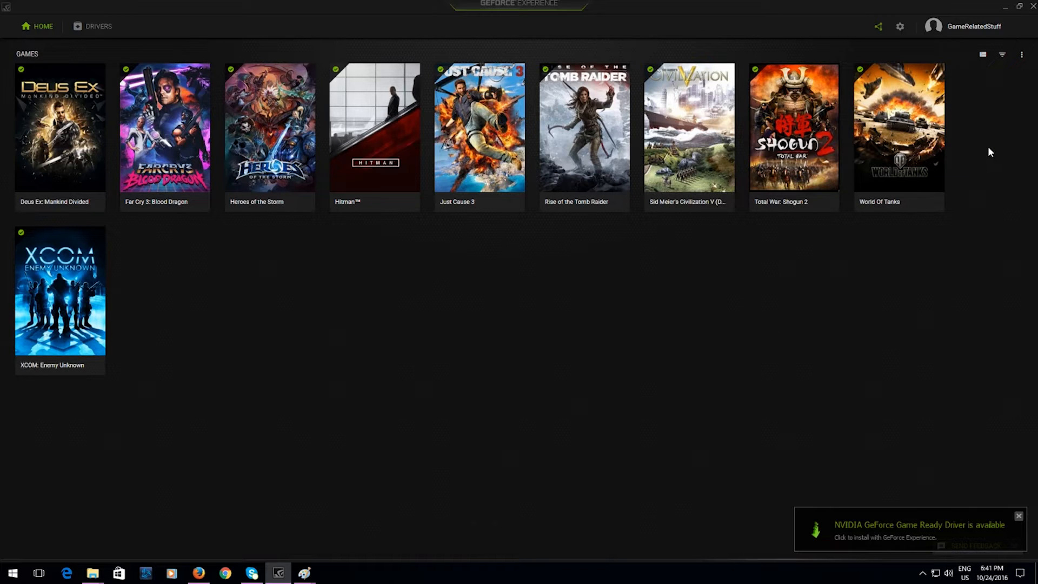
pyautogui.moveTo(975, 142)
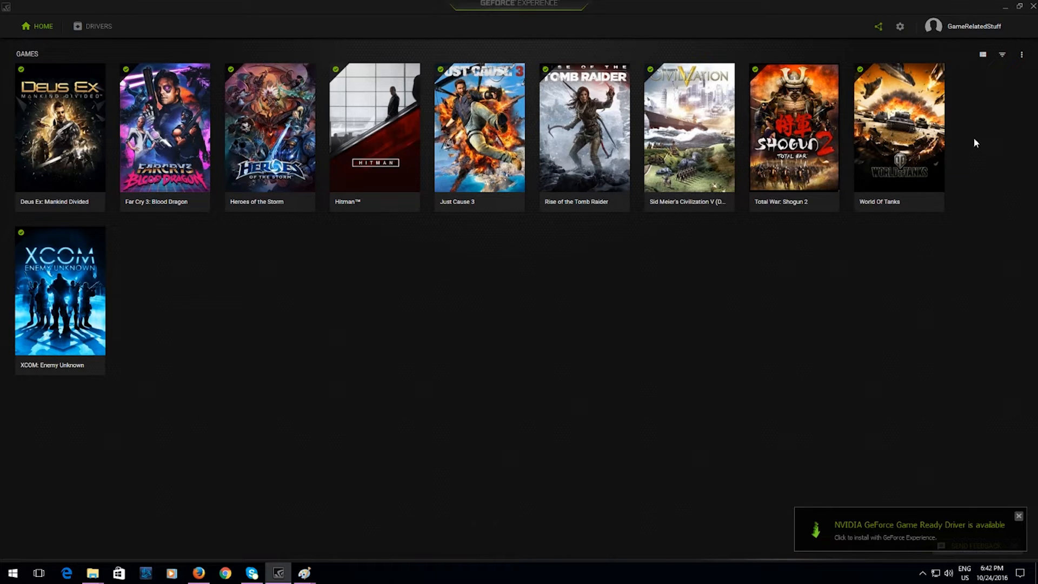
pyautogui.moveTo(878, 27)
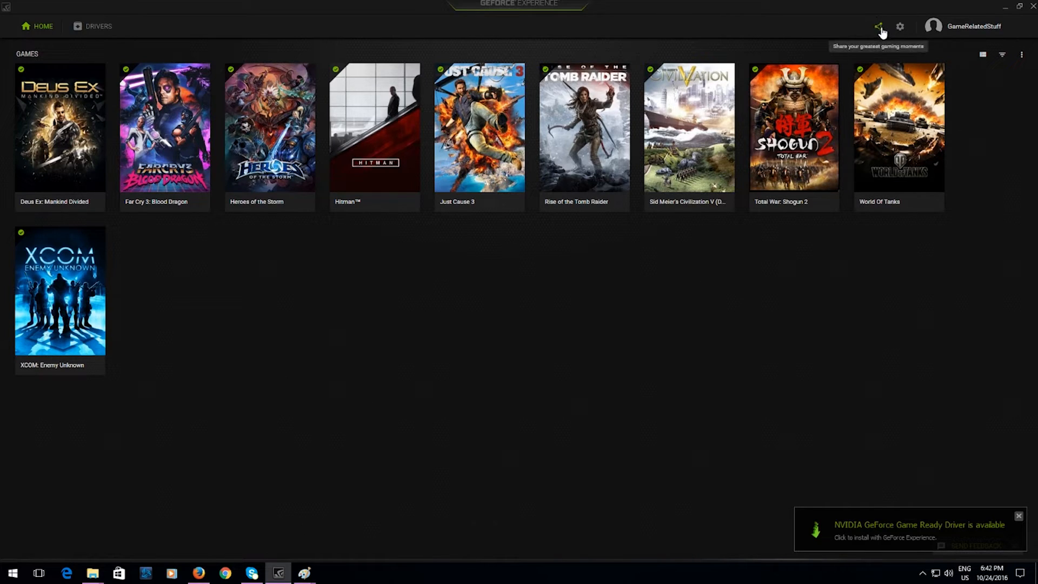
pyautogui.moveTo(846, 24)
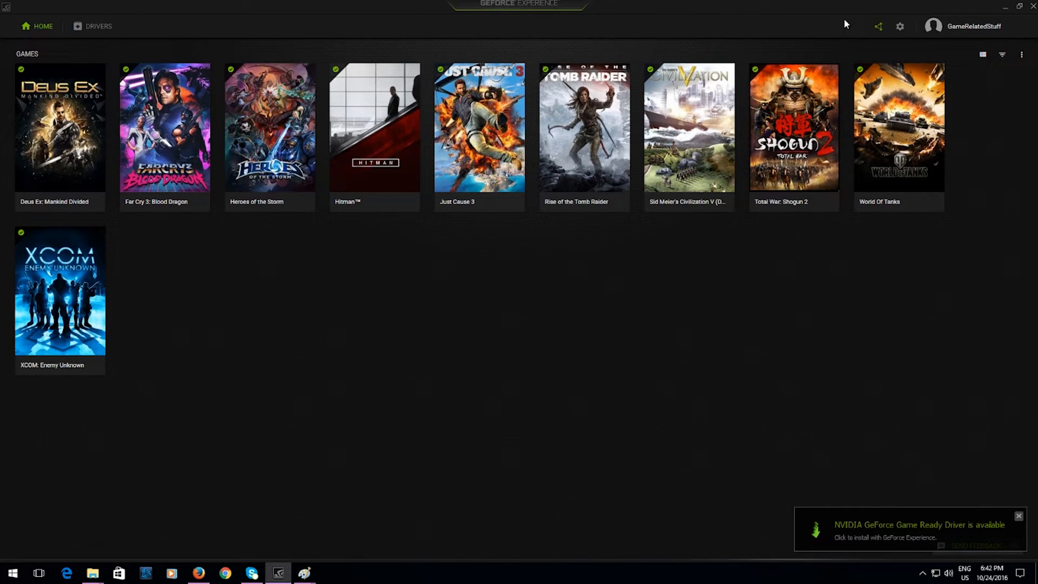
pyautogui.moveTo(861, 32)
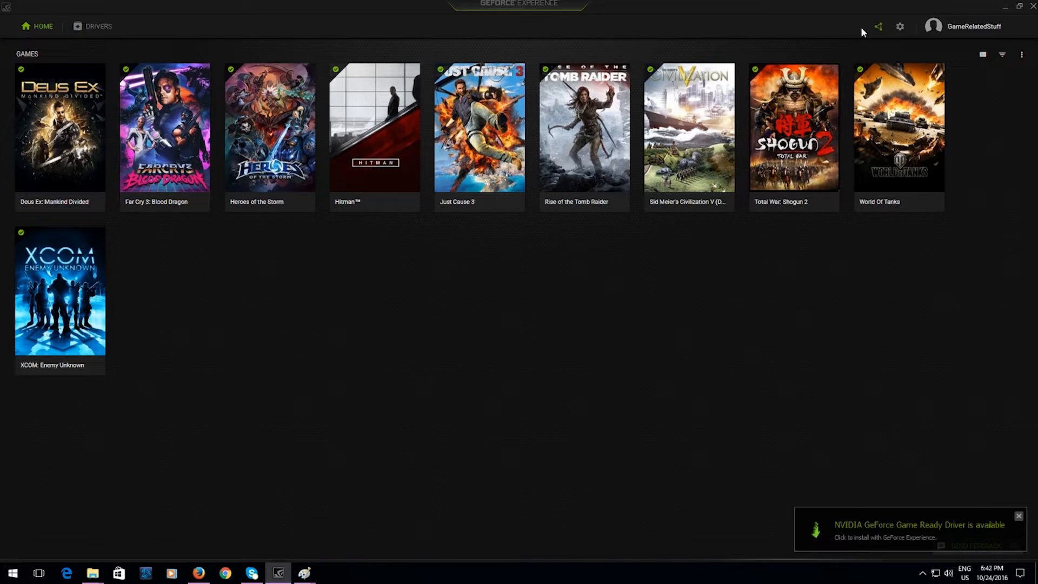
pyautogui.moveTo(878, 27)
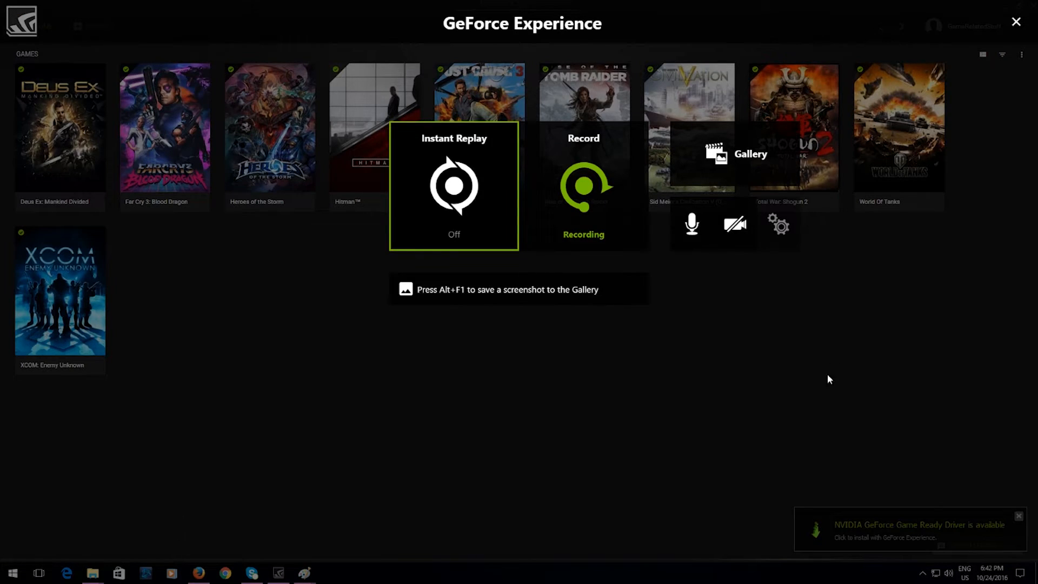
pyautogui.moveTo(779, 225)
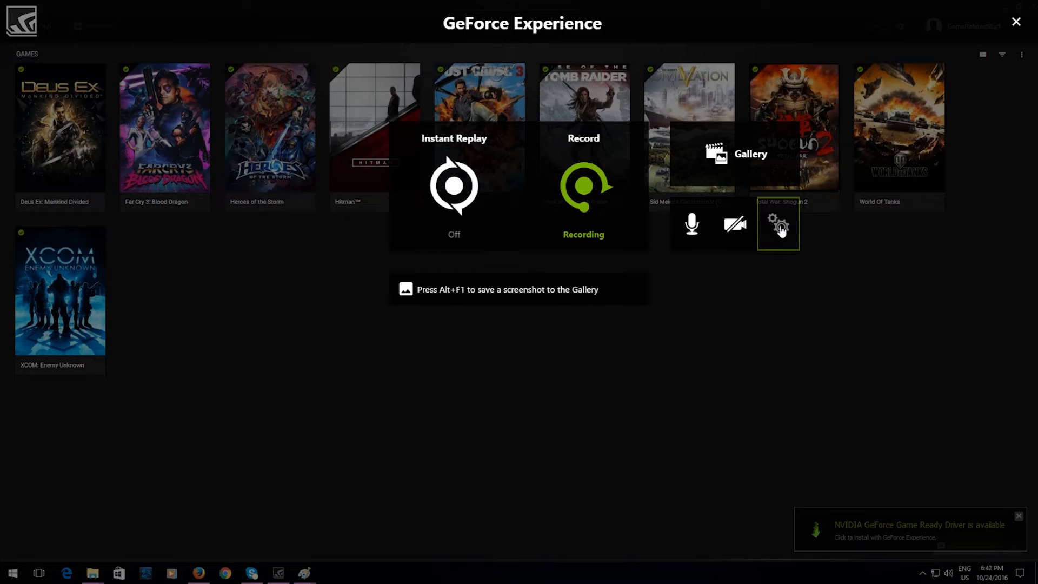
pyautogui.moveTo(814, 366)
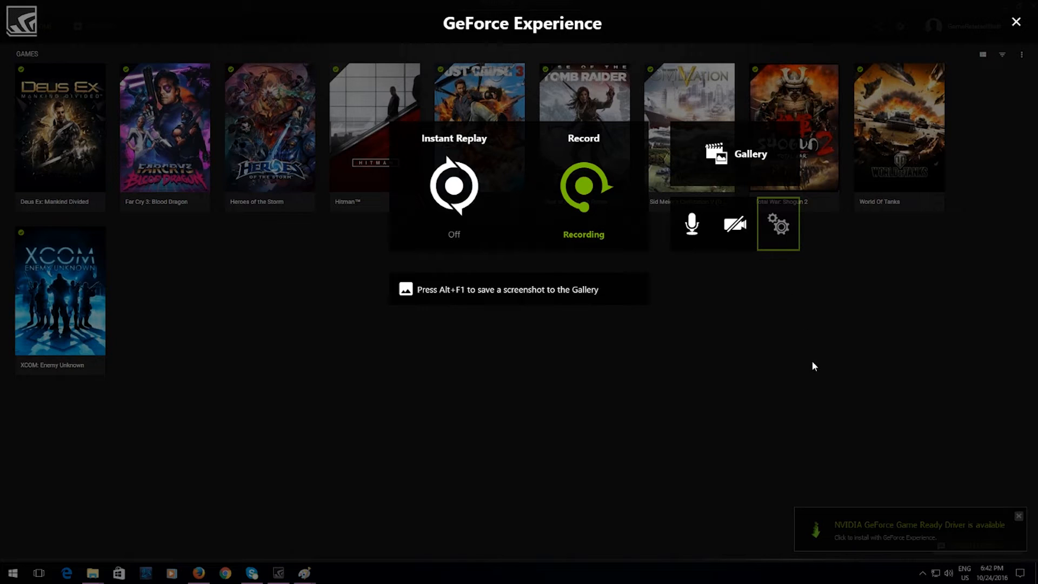
pyautogui.moveTo(834, 307)
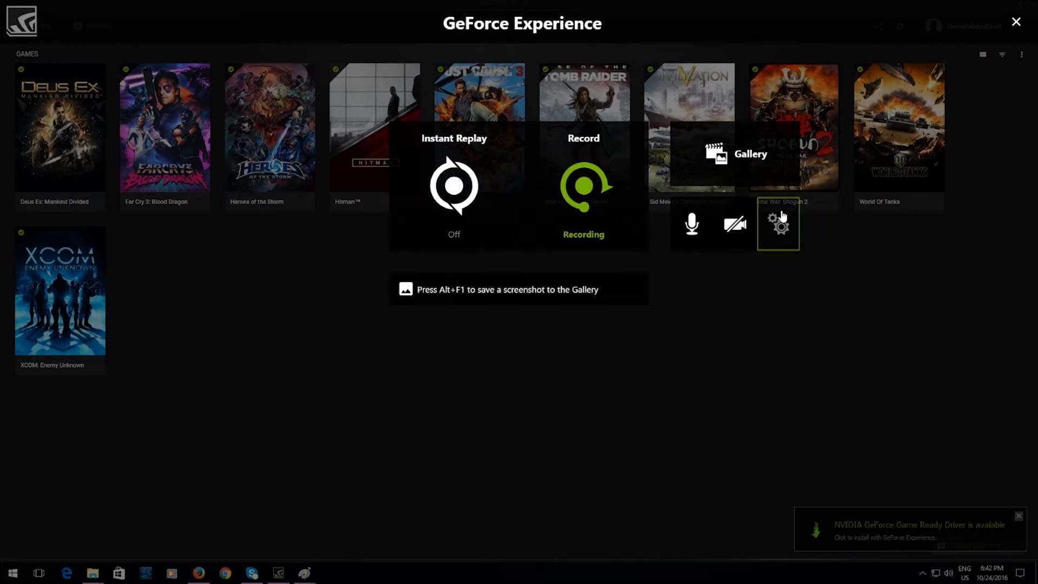
pyautogui.moveTo(783, 237)
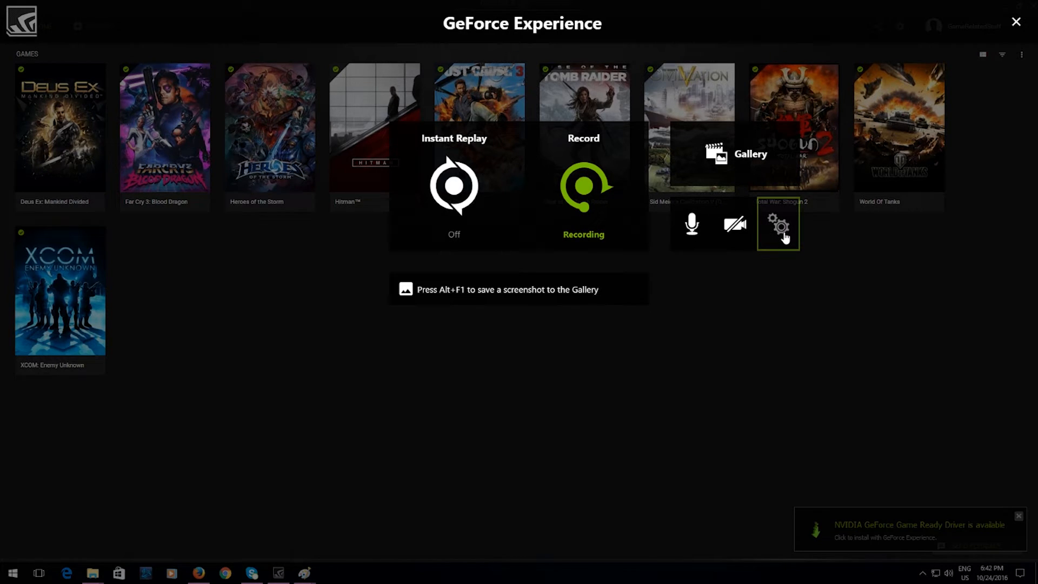
pyautogui.moveTo(782, 248)
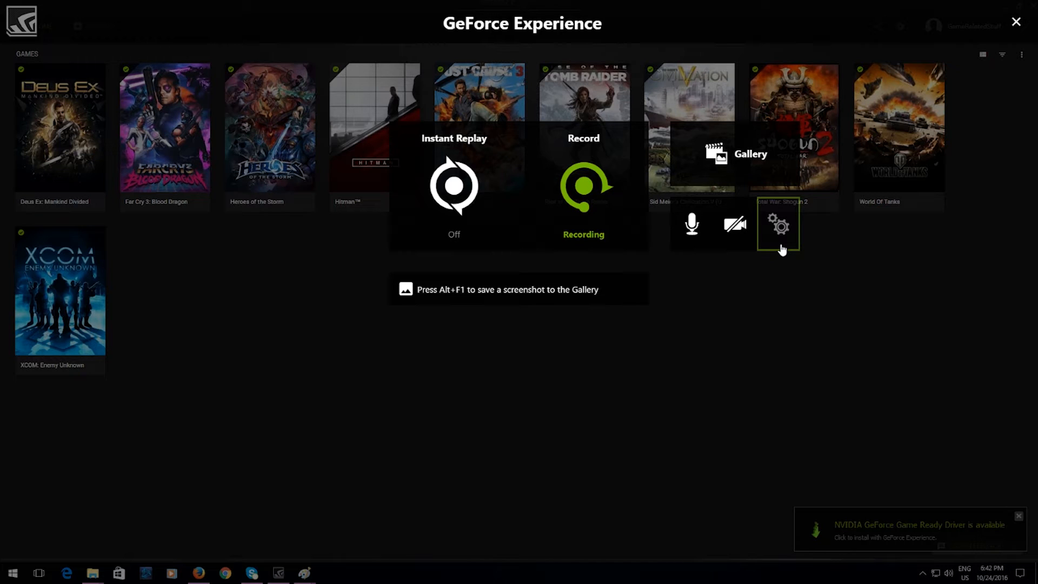
# Open the share overlay showing Instant Replay, Record and Gallery
pyautogui.click(583, 185)
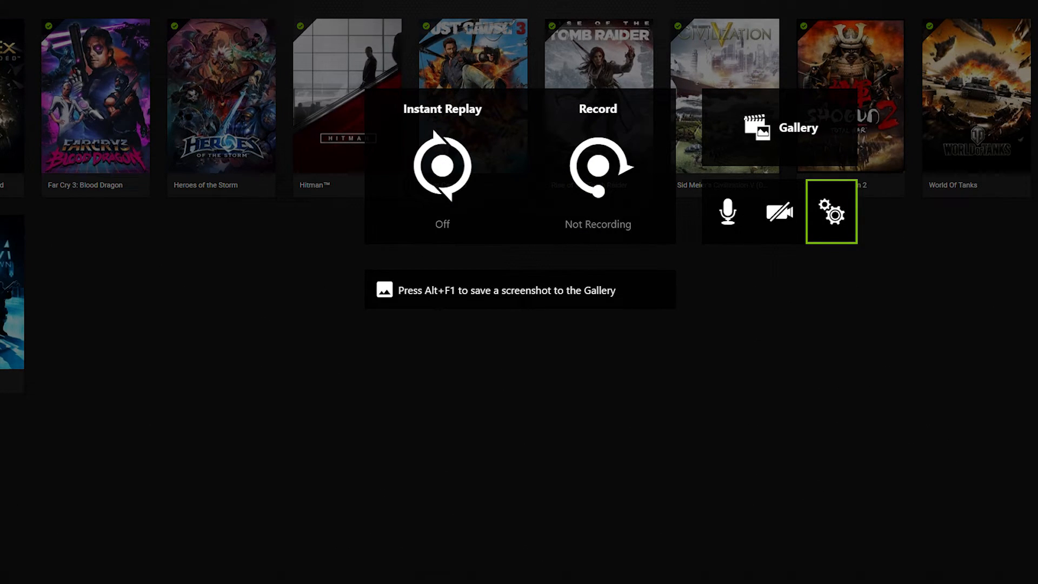
pyautogui.click(830, 212)
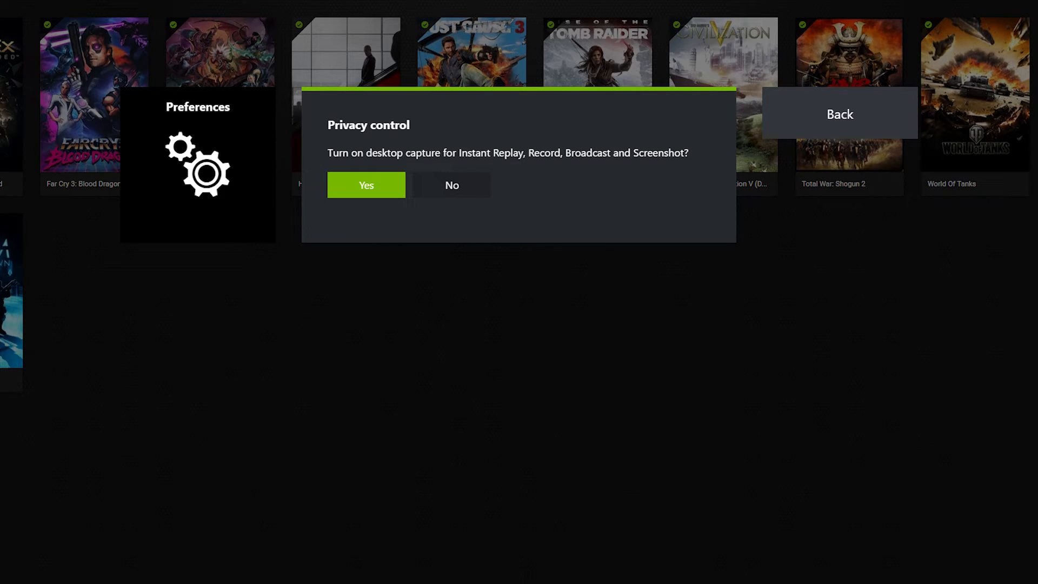
pyautogui.click(366, 185)
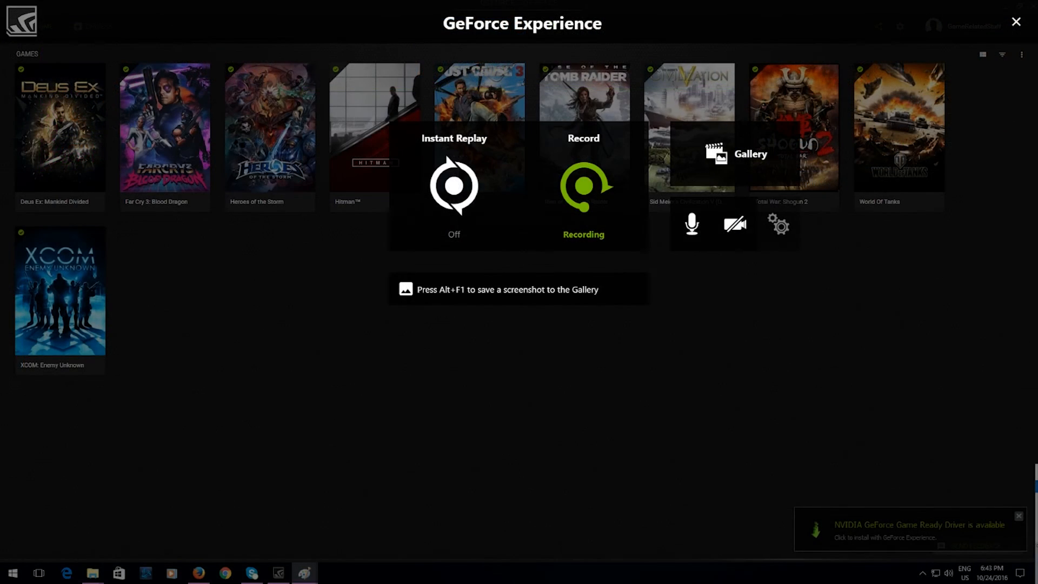